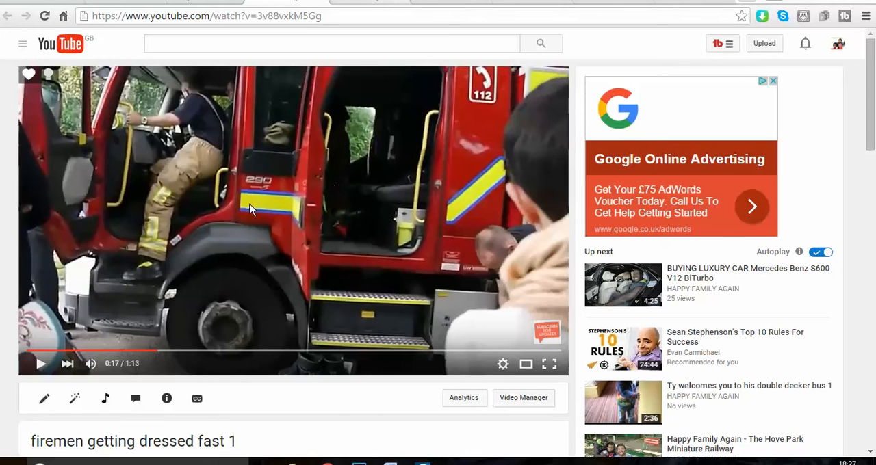
mouse_move(273, 314)
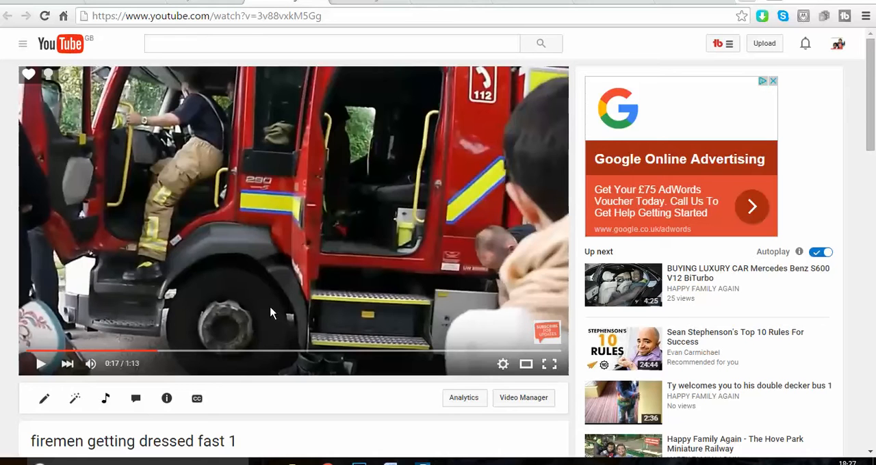
mouse_move(285, 334)
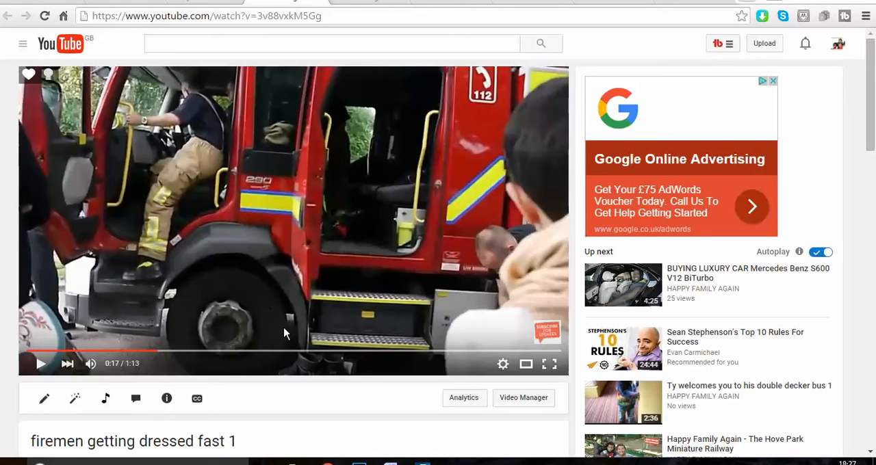
mouse_move(288, 326)
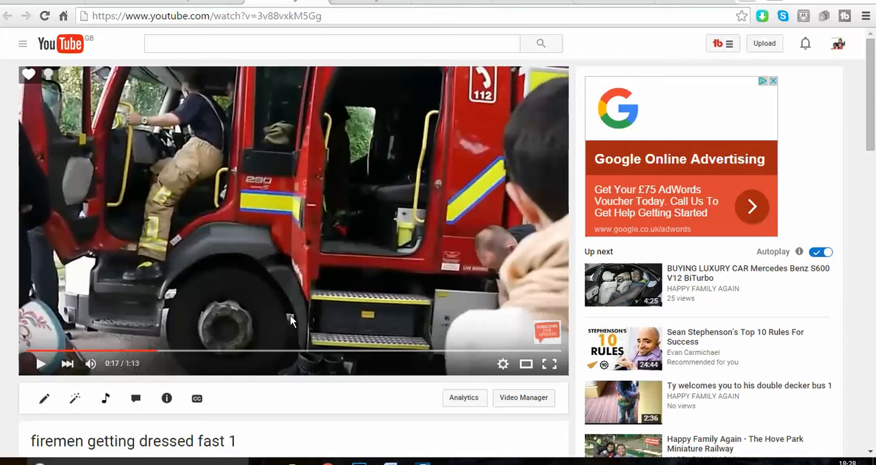
mouse_move(495, 145)
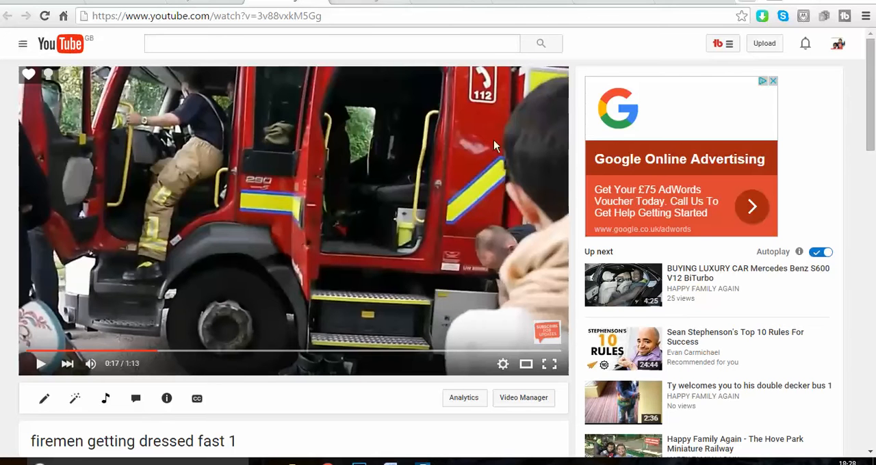
mouse_move(353, 430)
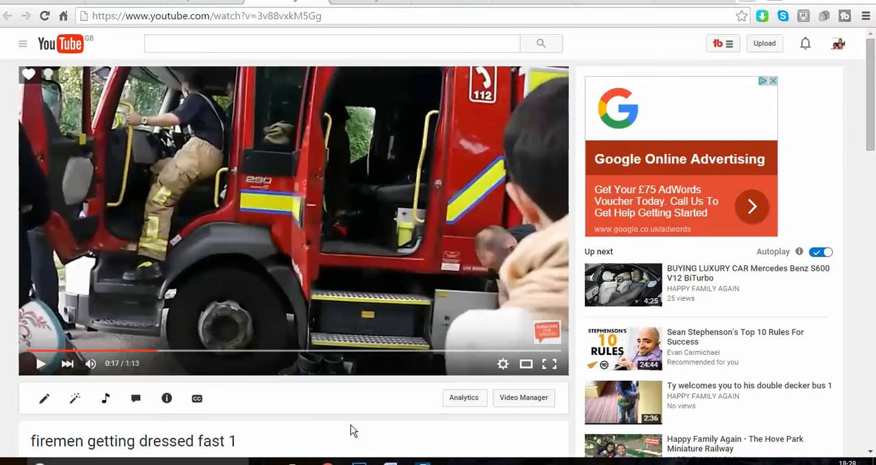
Browse the fireman search results and land on the 'Roosevelt engine 4 response during Irene' video.
scroll(down, 3)
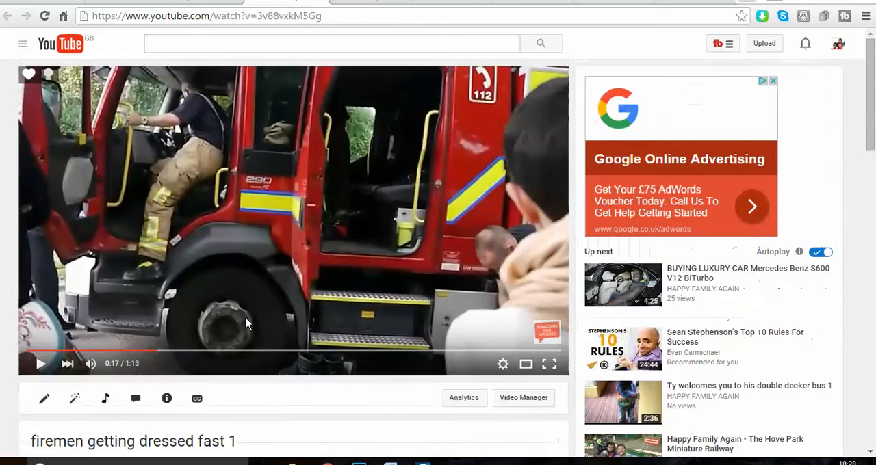
scroll(down, 3)
text(firemen getting dressed fast)
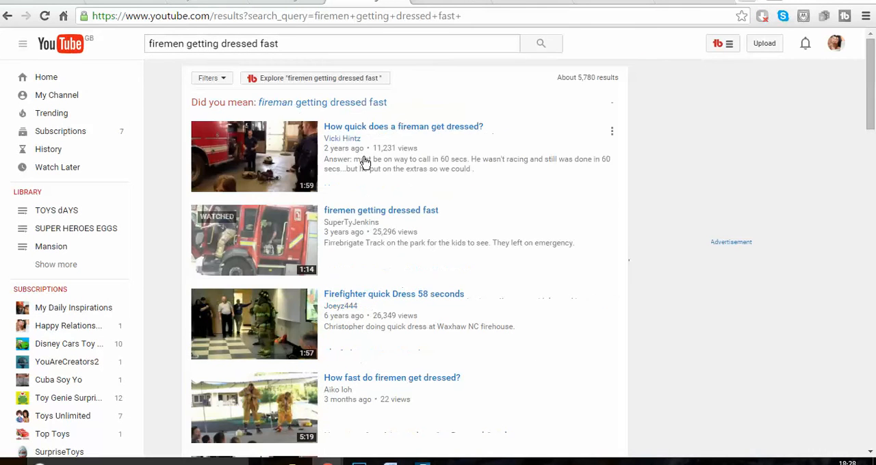
click(402, 125)
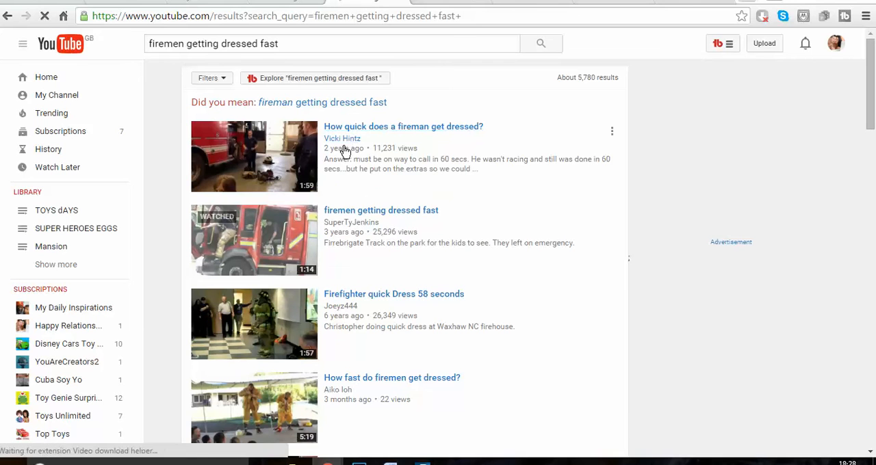
scroll(down, 3)
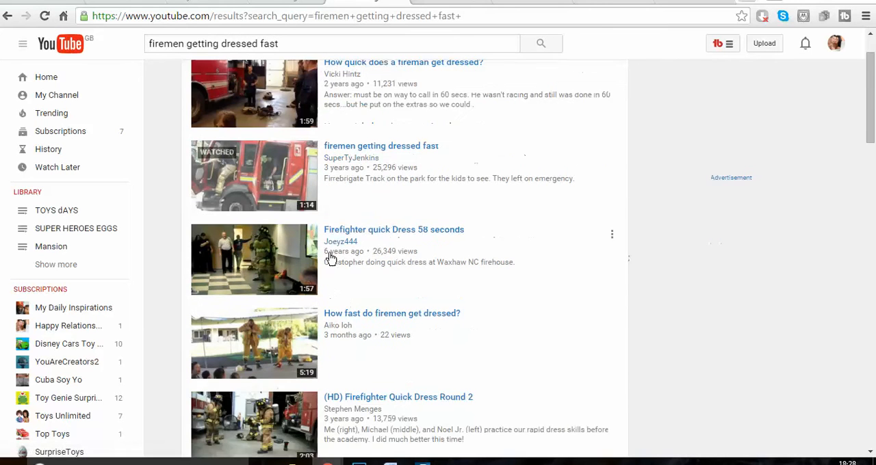
click(394, 229)
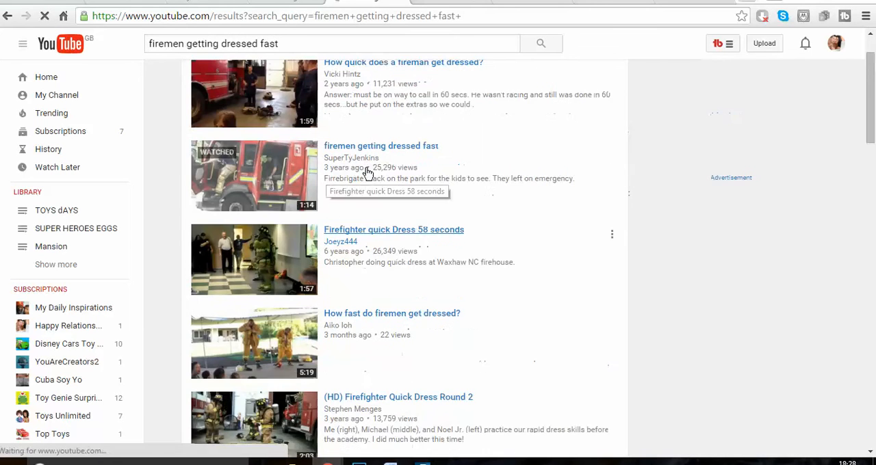
scroll(down, 3)
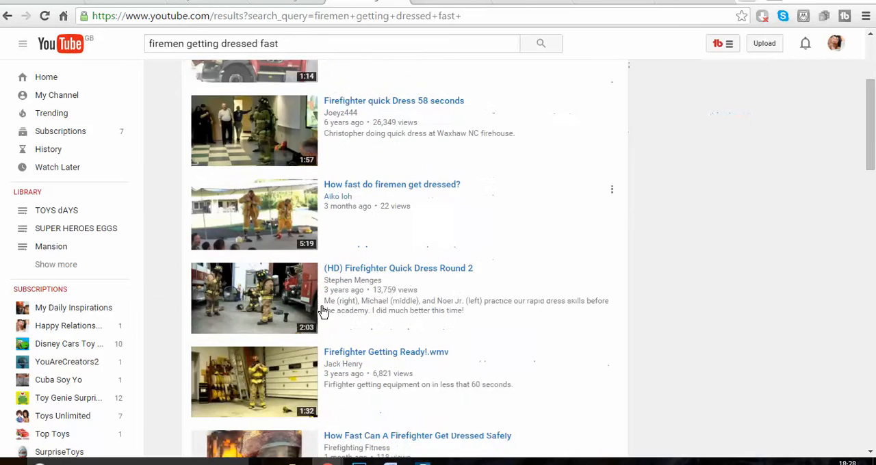
scroll(down, 3)
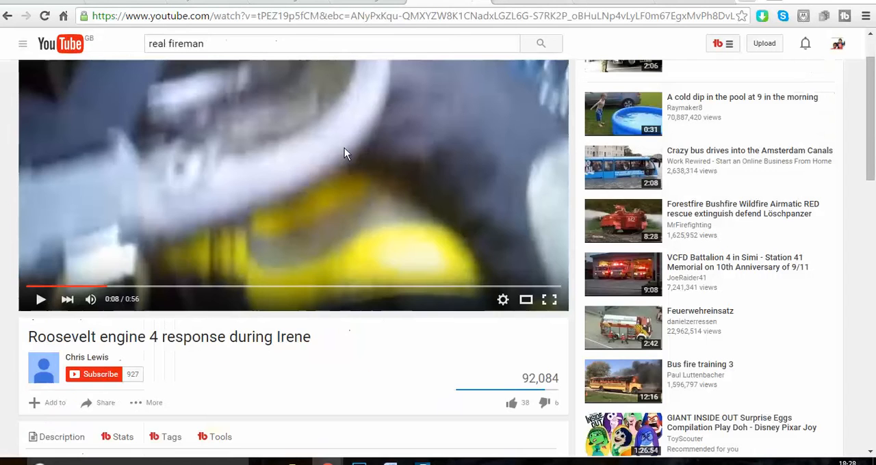
Draft the hashtagged comment and reveal the video's tags (fire, flood, hurricane, irene).
scroll(down, 3)
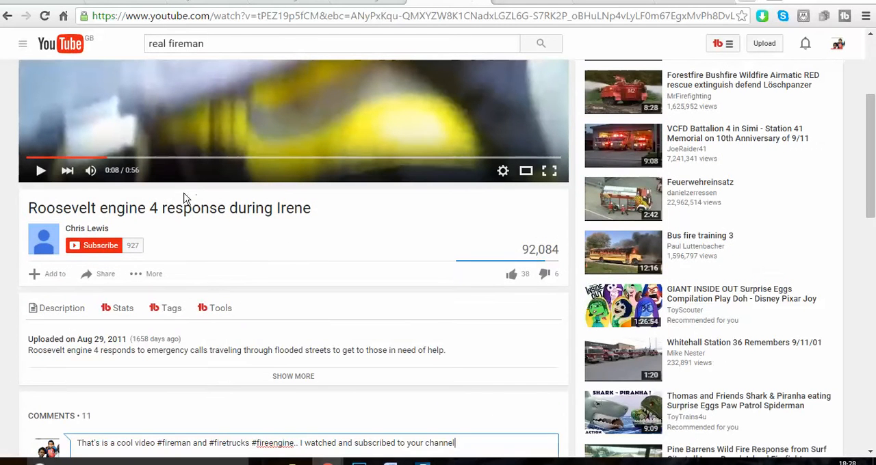
mouse_move(148, 170)
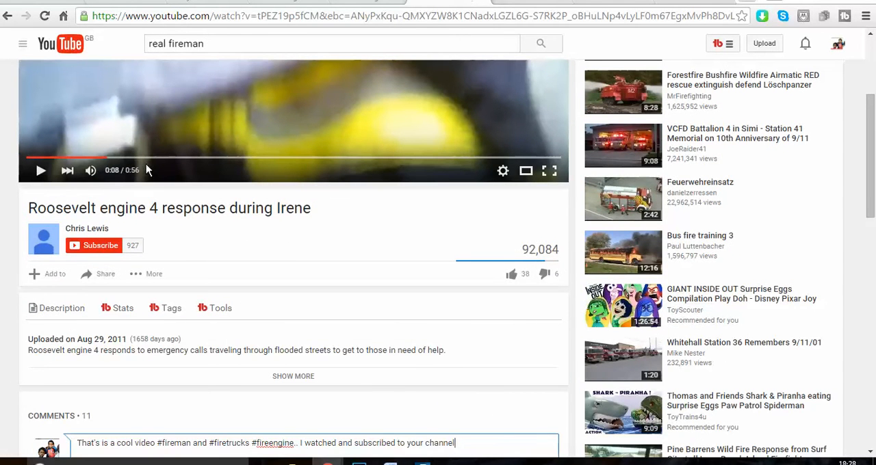
mouse_move(251, 222)
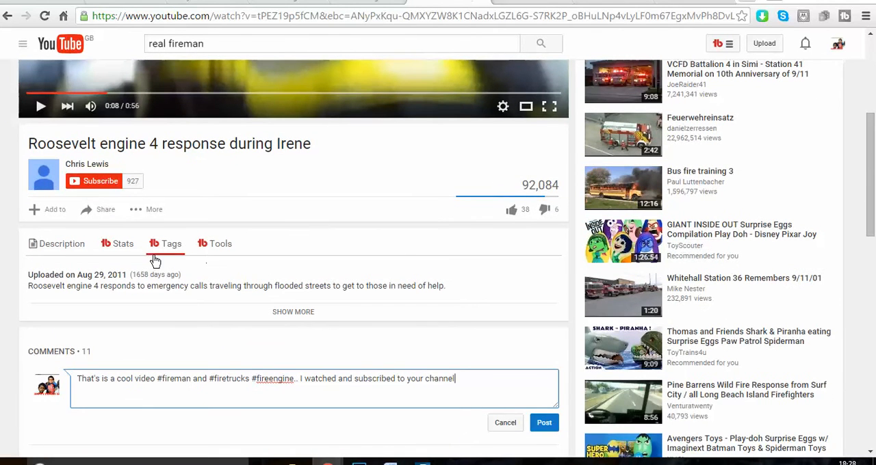
click(169, 243)
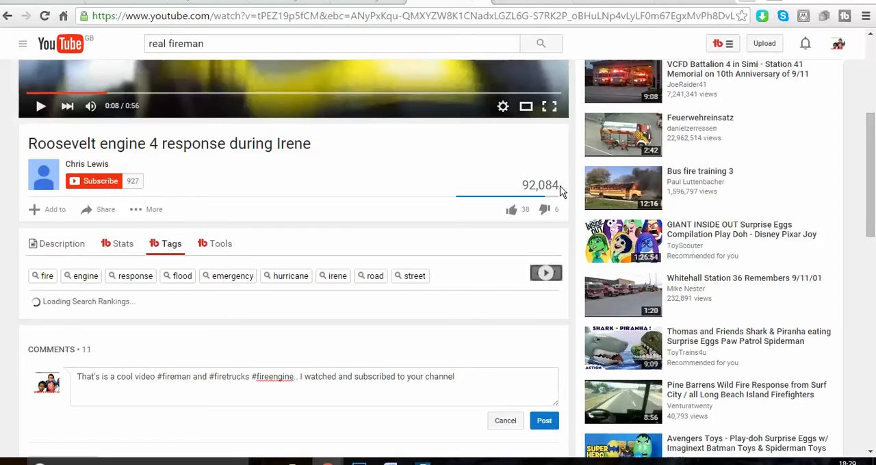
mouse_move(555, 189)
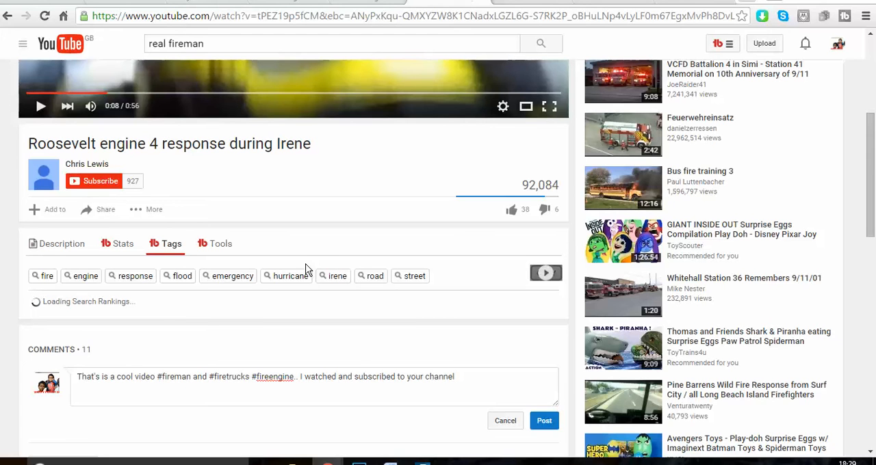
mouse_move(198, 217)
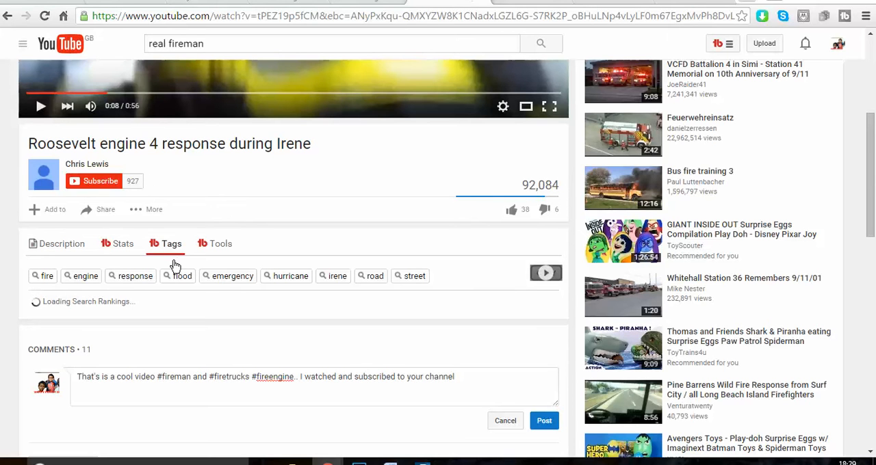
scroll(down, 3)
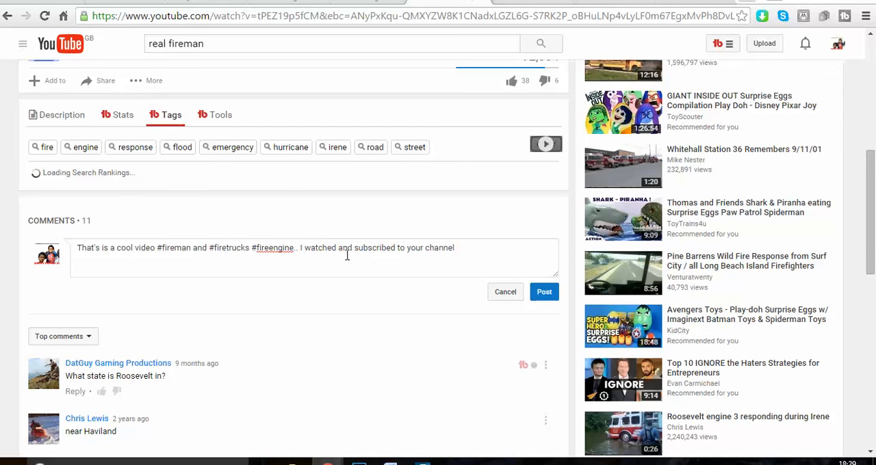
mouse_move(356, 262)
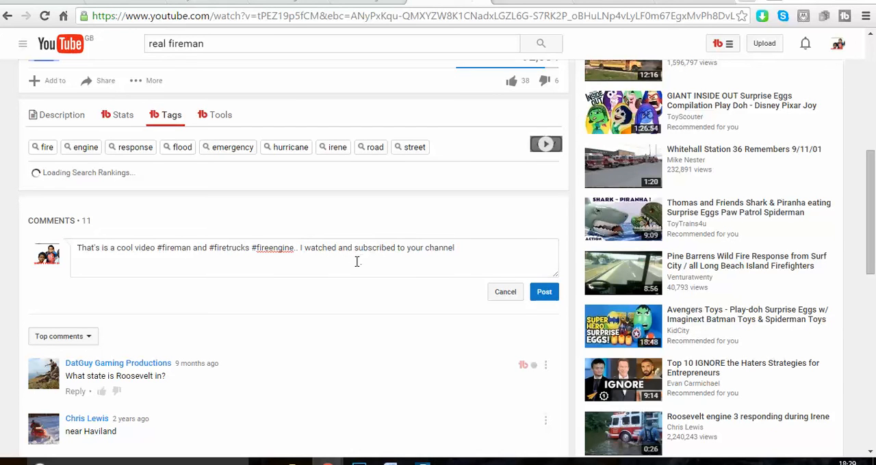
mouse_move(383, 254)
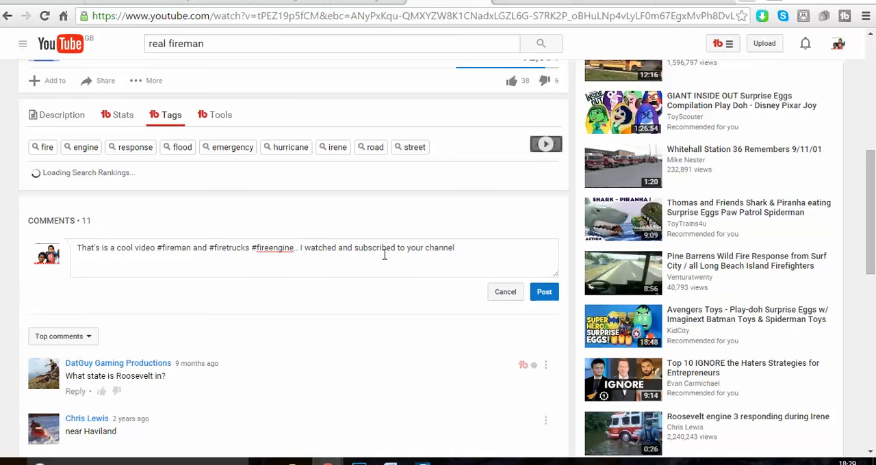
Extend the comment: watched 'your video till the end... I am looking forward to see your next videos'.
click(342, 247)
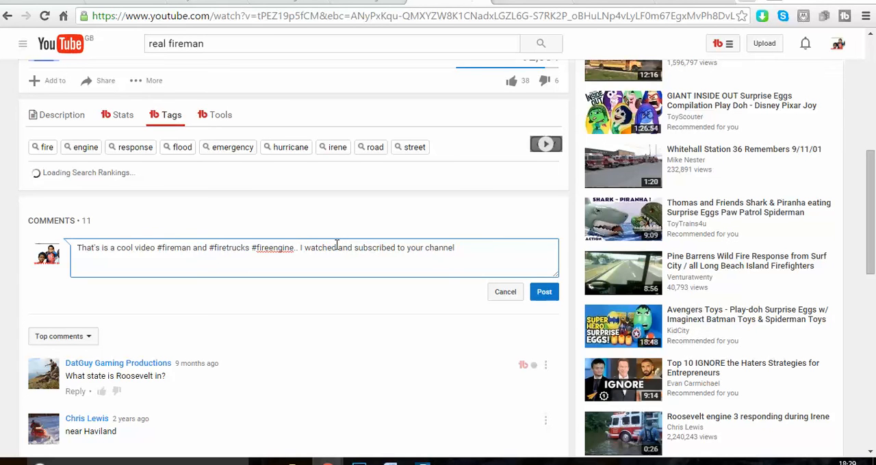
text(your vid)
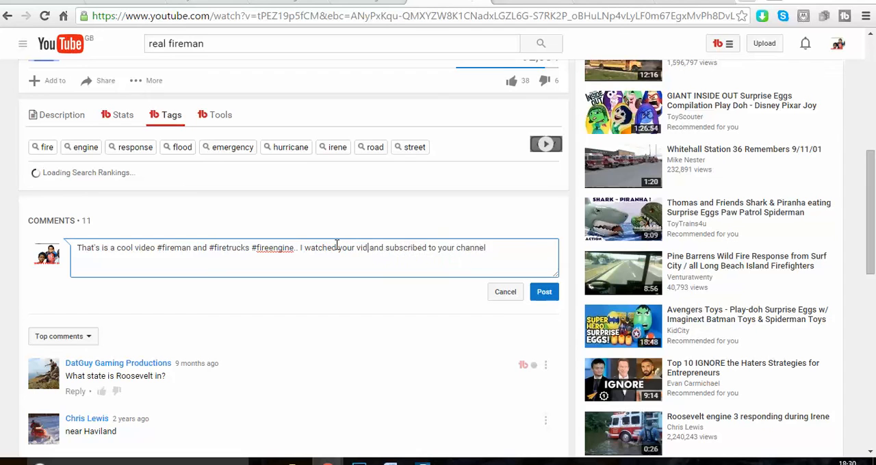
text(till)
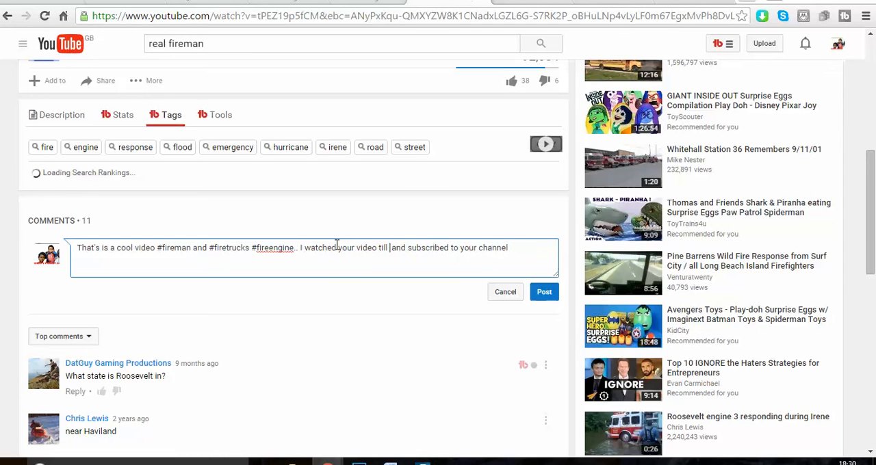
text(the end)
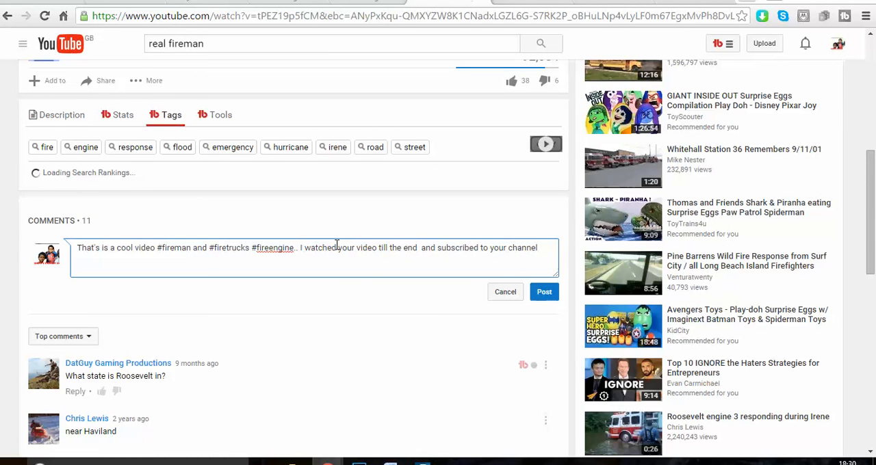
mouse_move(495, 265)
text(.)
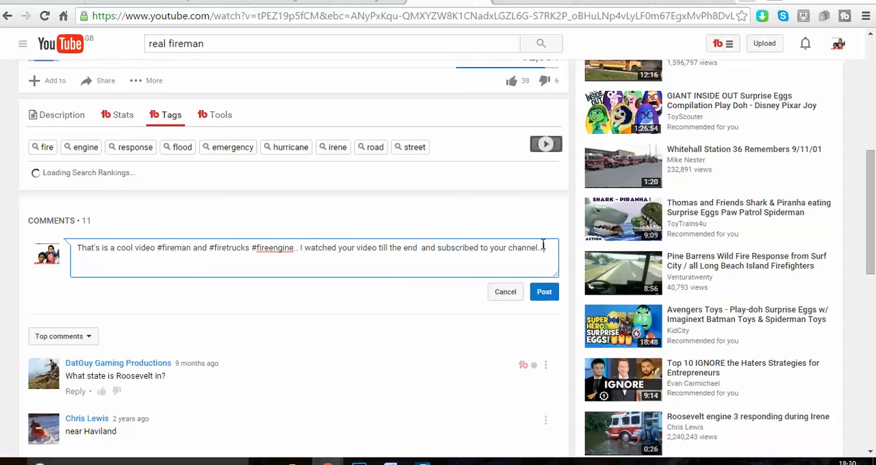
text(I am lookig)
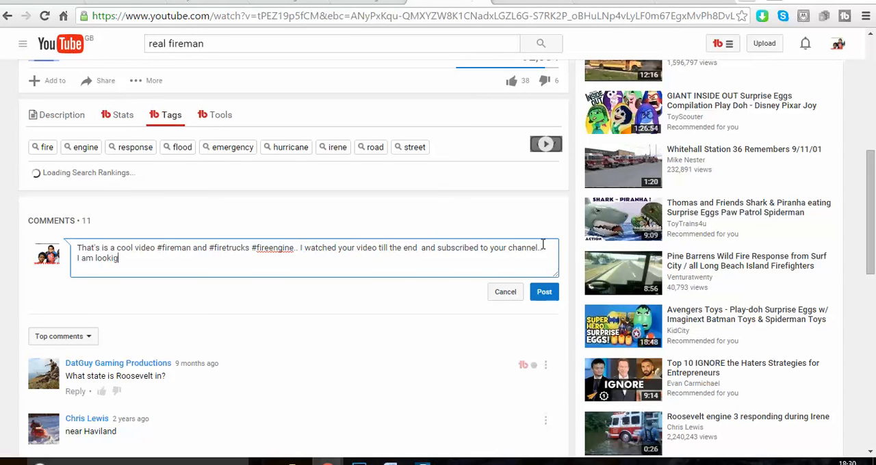
text(forward)
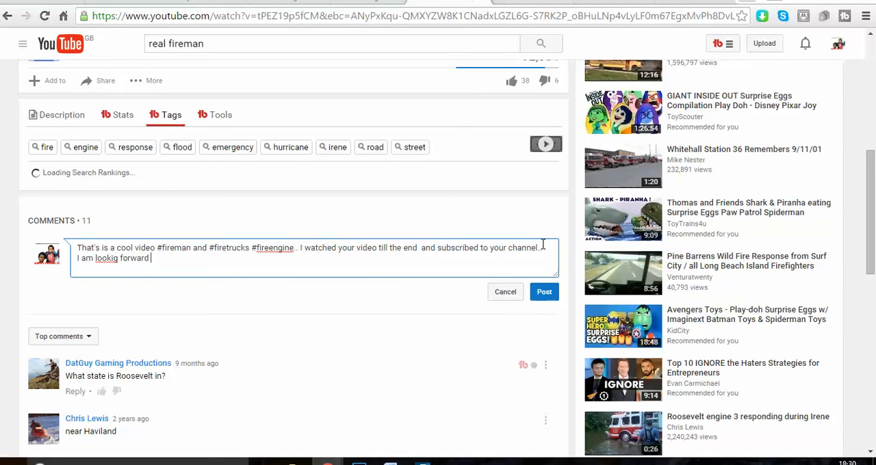
text(to see)
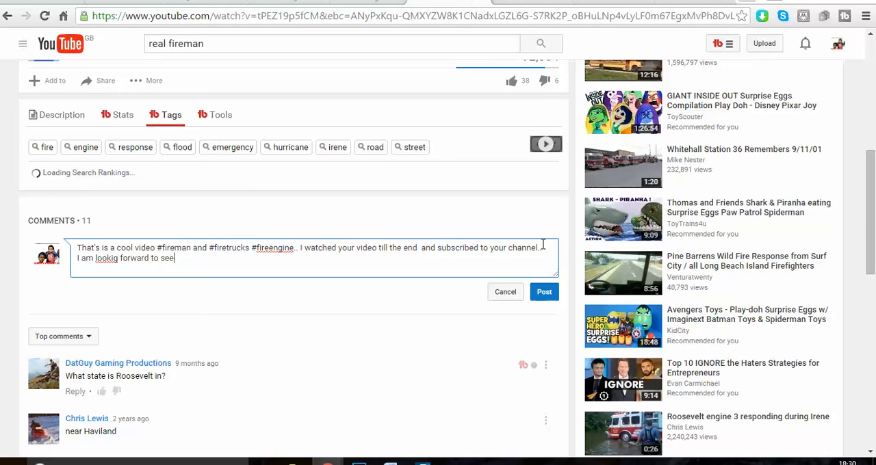
text(your next)
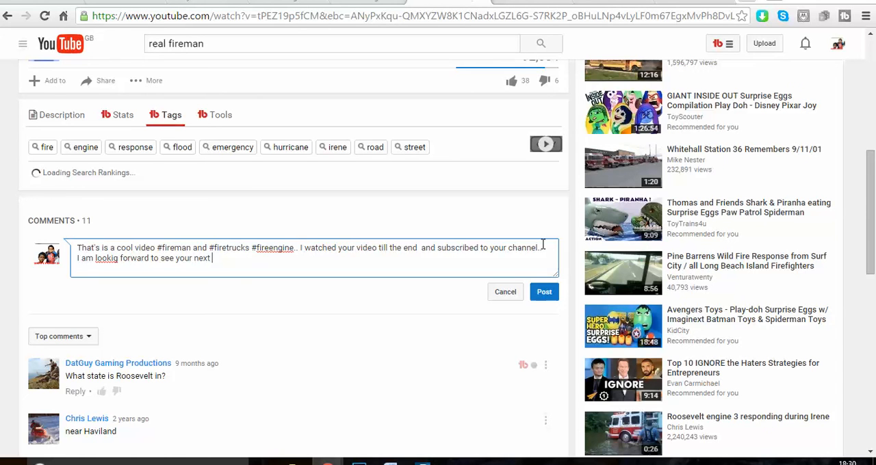
text(videos..)
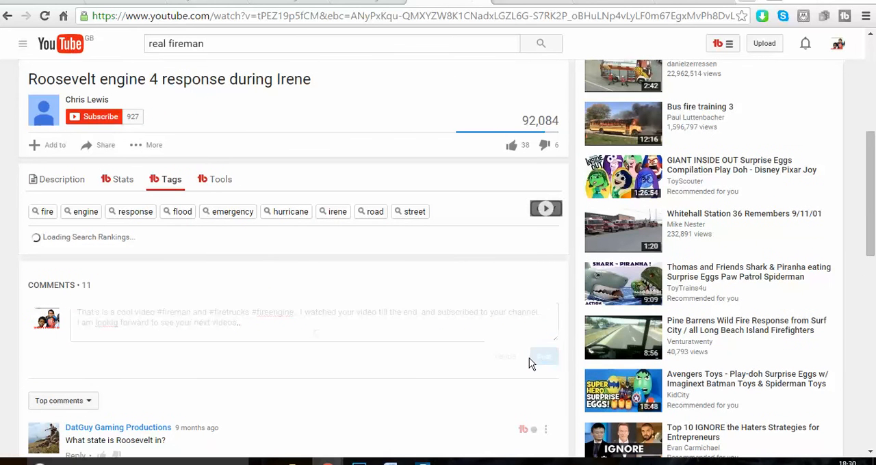
Post the hashtagged comment and subscribe to the Chris Lewis channel.
click(545, 356)
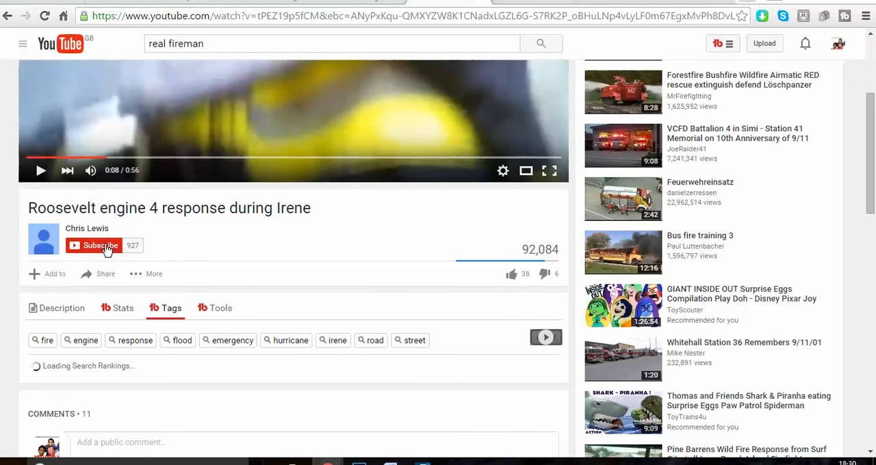
click(93, 246)
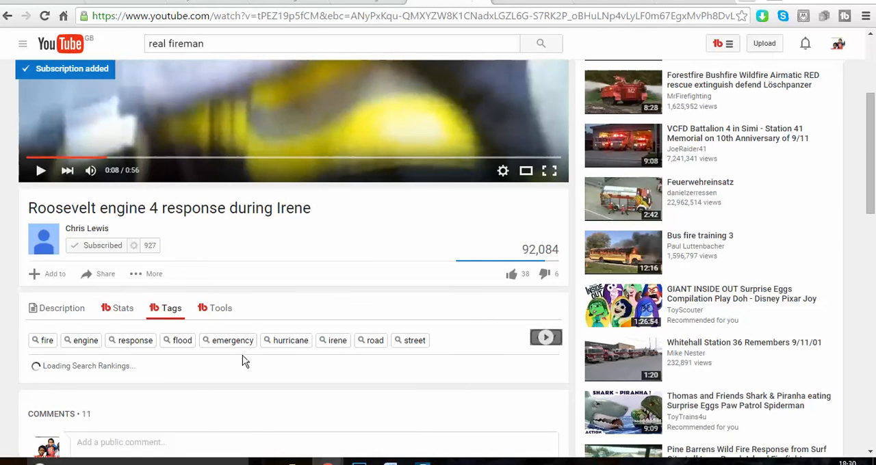
mouse_move(349, 282)
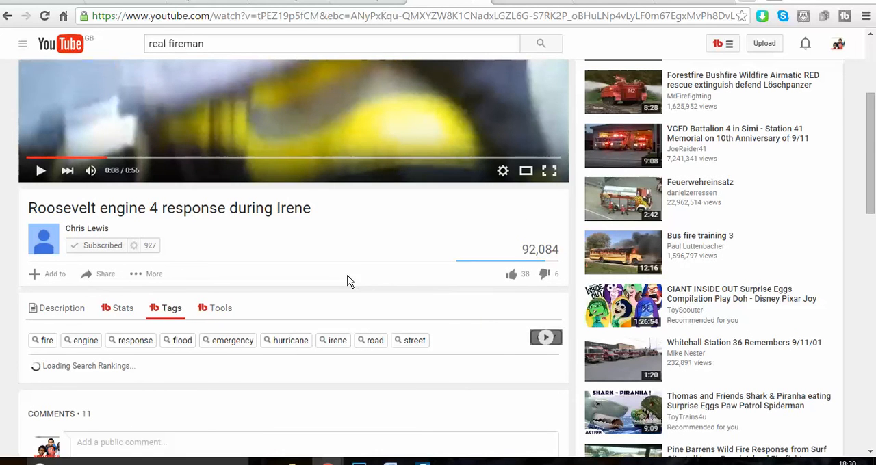
mouse_move(336, 286)
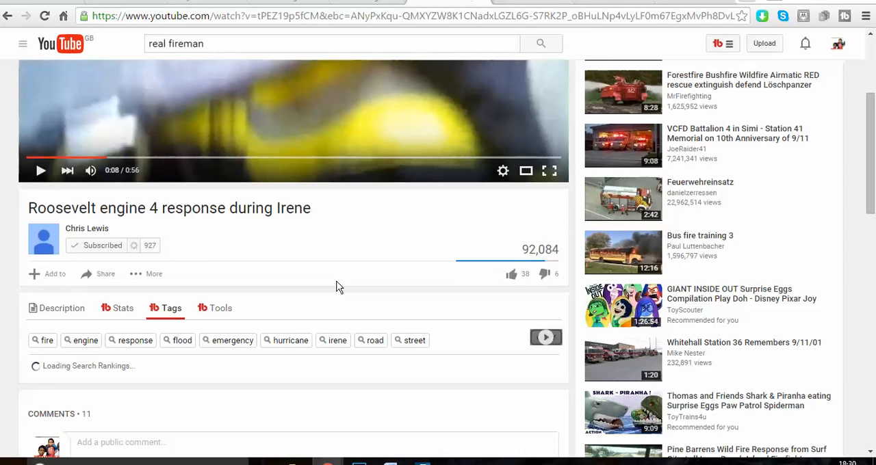
mouse_move(517, 72)
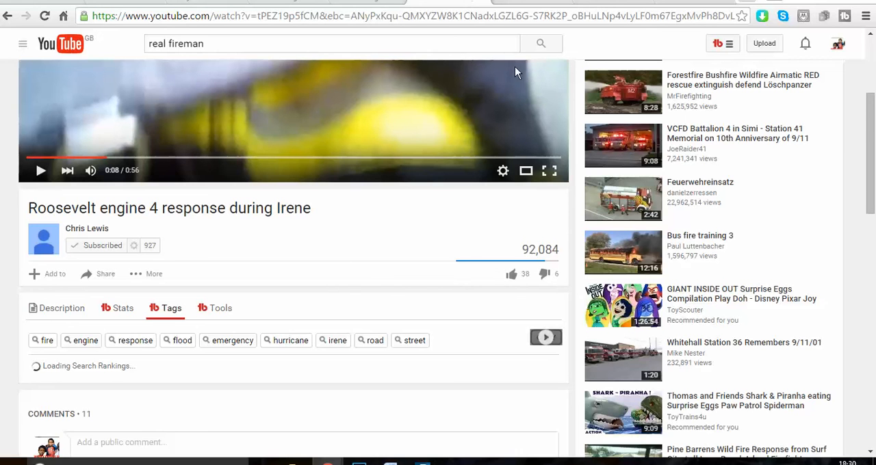
scroll(down, 3)
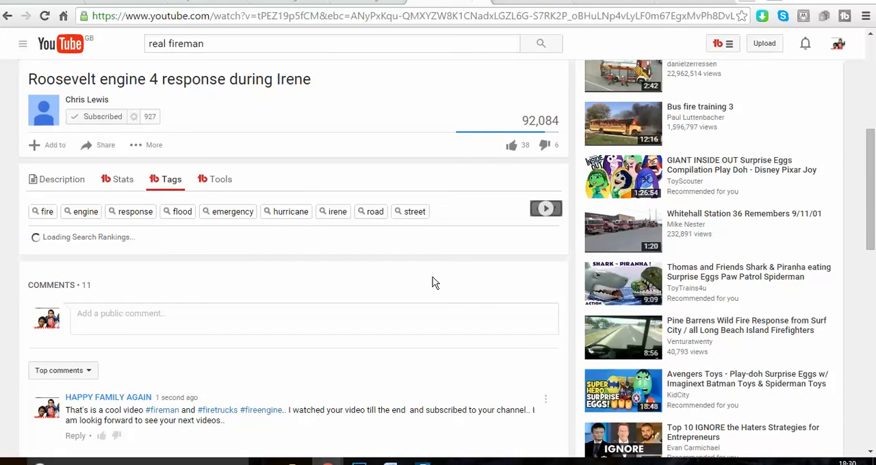
scroll(down, 3)
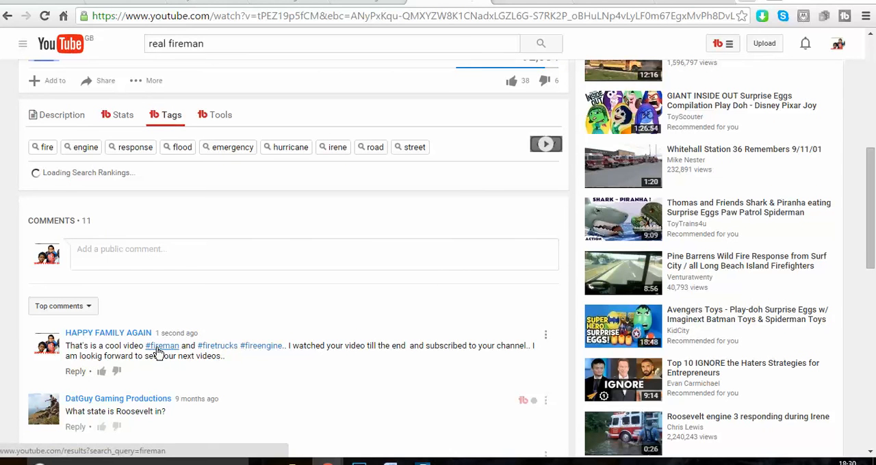
mouse_move(226, 340)
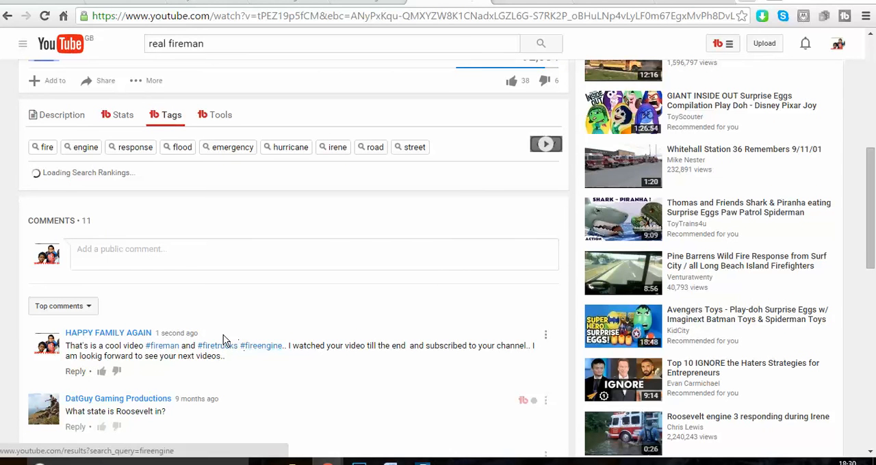
scroll(down, 3)
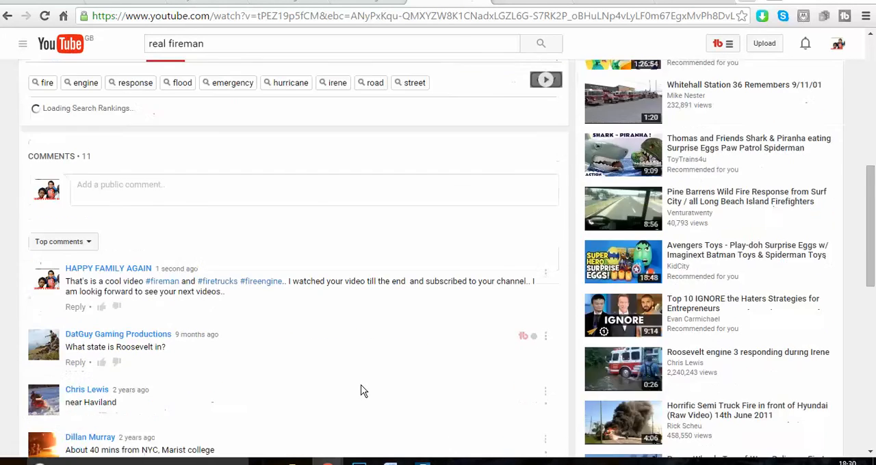
scroll(down, 3)
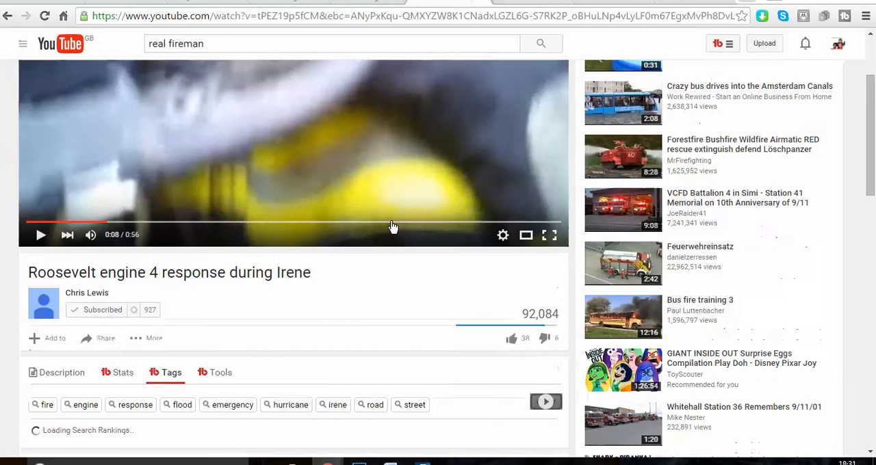
Scroll down the 'firemen getting dressed fast' results to more quick-dress videos.
scroll(down, 3)
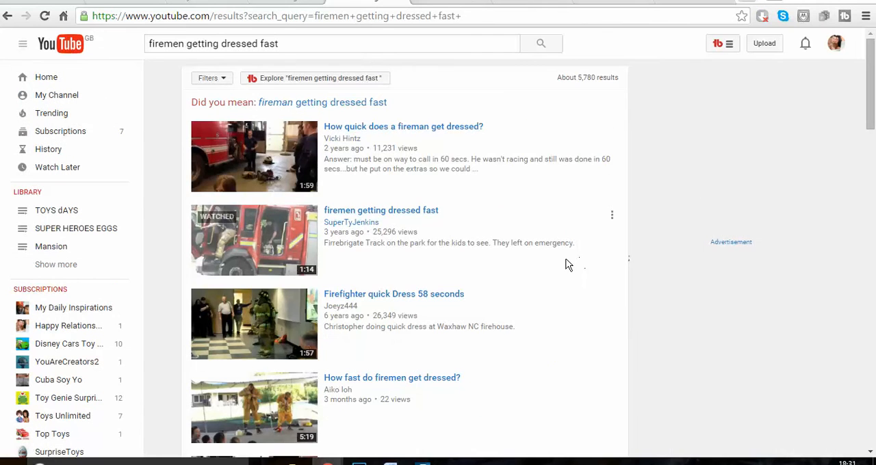
scroll(down, 3)
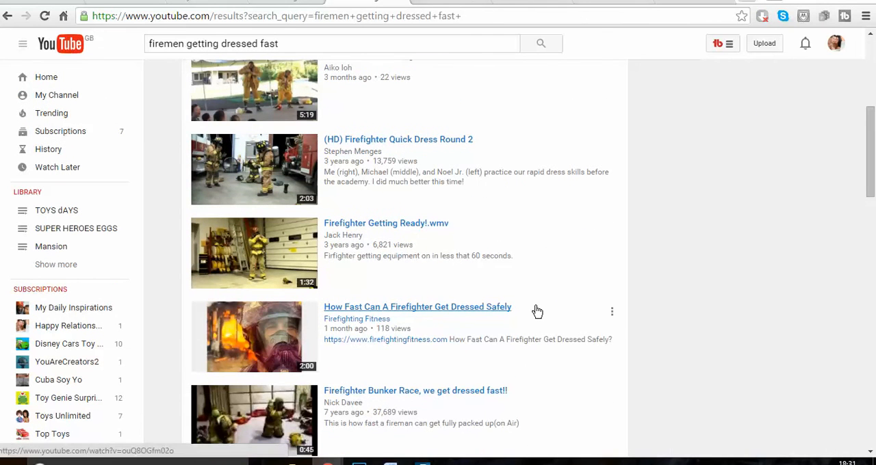
mouse_move(534, 309)
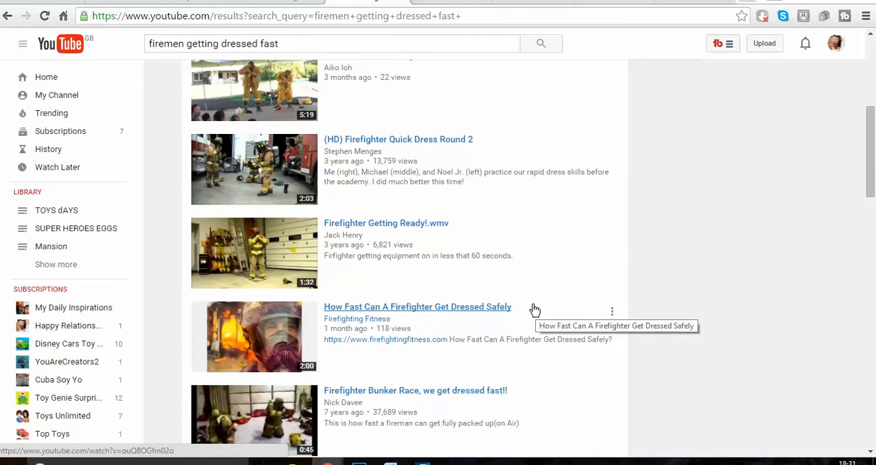